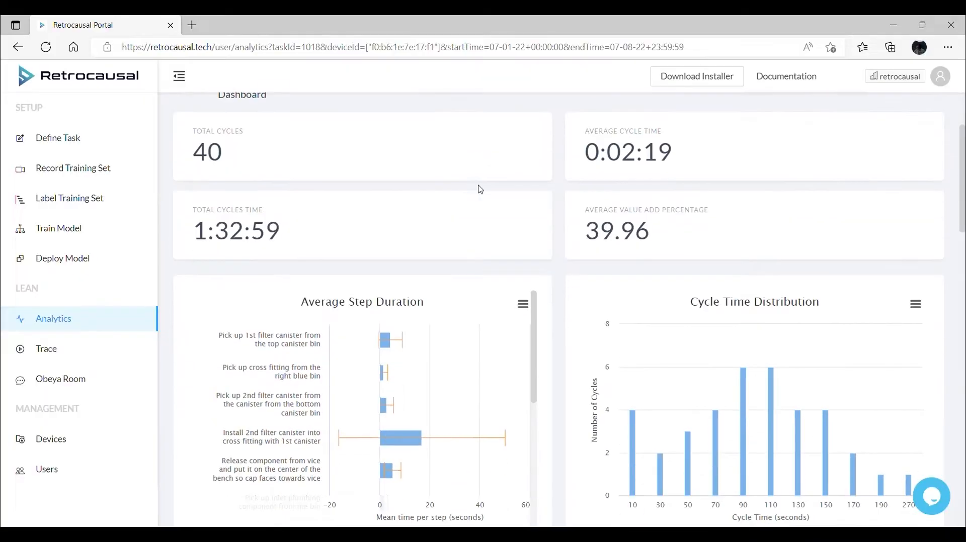
Step: Scroll through the Analytics charts and view the Missed Steps chart's export options
{"action": "scroll", "scroll_direction": "down", "scroll_amount": 3}
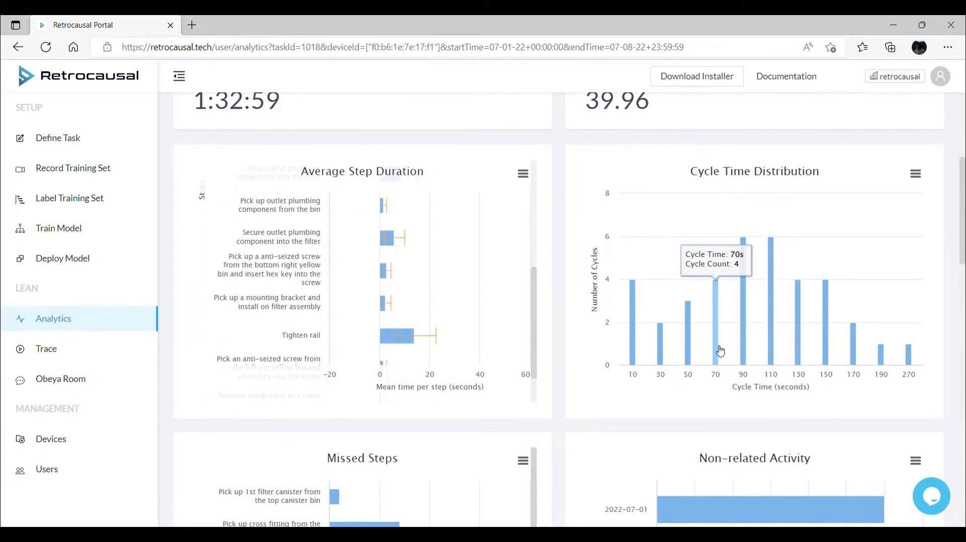
{"action": "scroll", "scroll_direction": "down", "scroll_amount": 3}
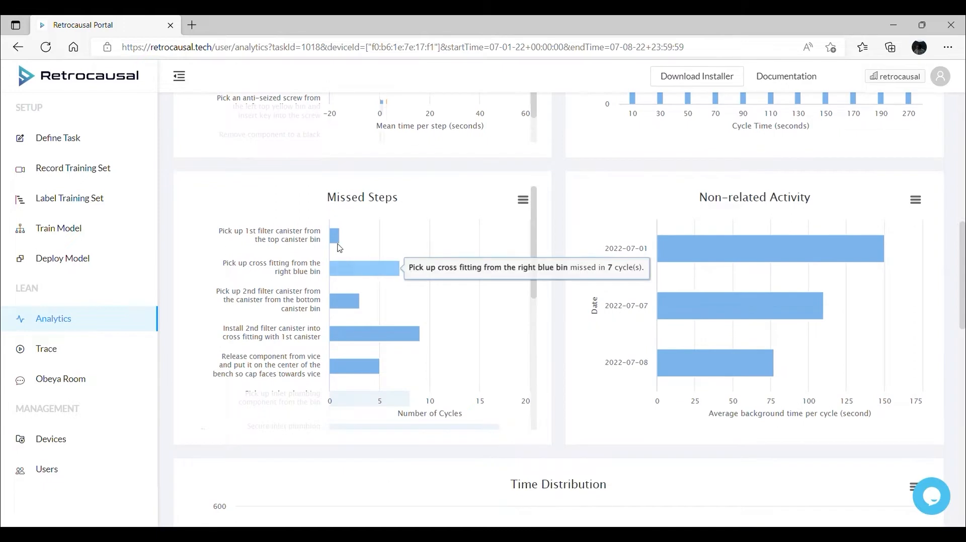
{"action": "left_click", "coordinate": [522, 199]}
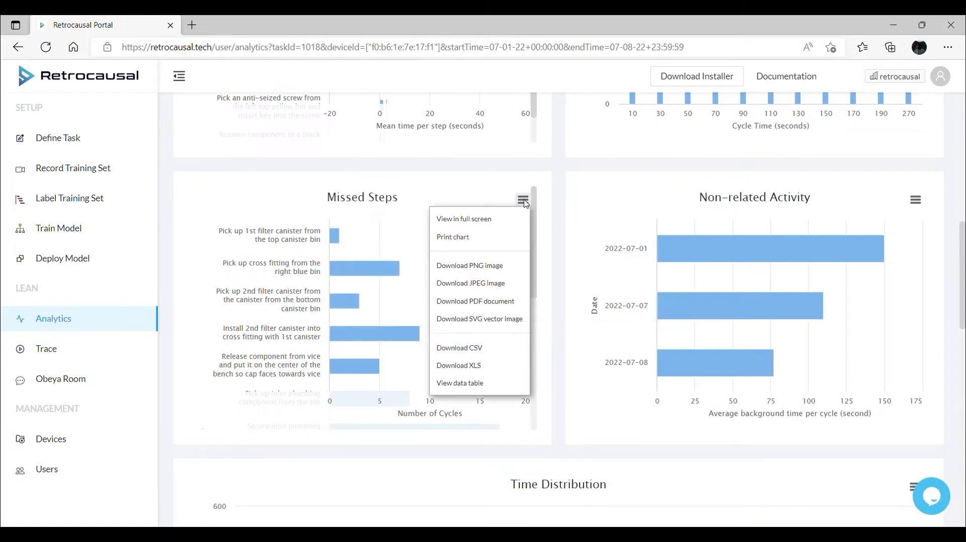
{"action": "mouse_move", "coordinate": [719, 362]}
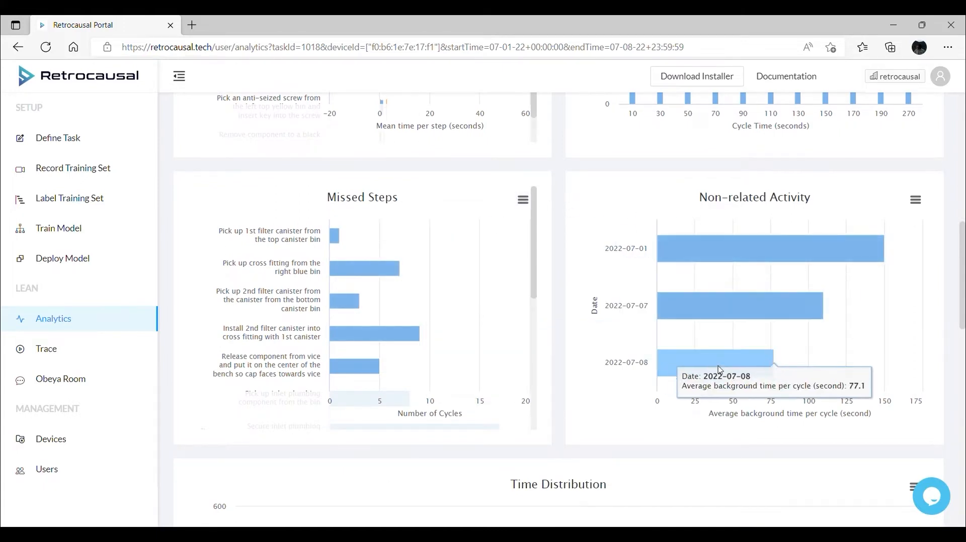
{"action": "scroll", "scroll_direction": "down", "scroll_amount": 3}
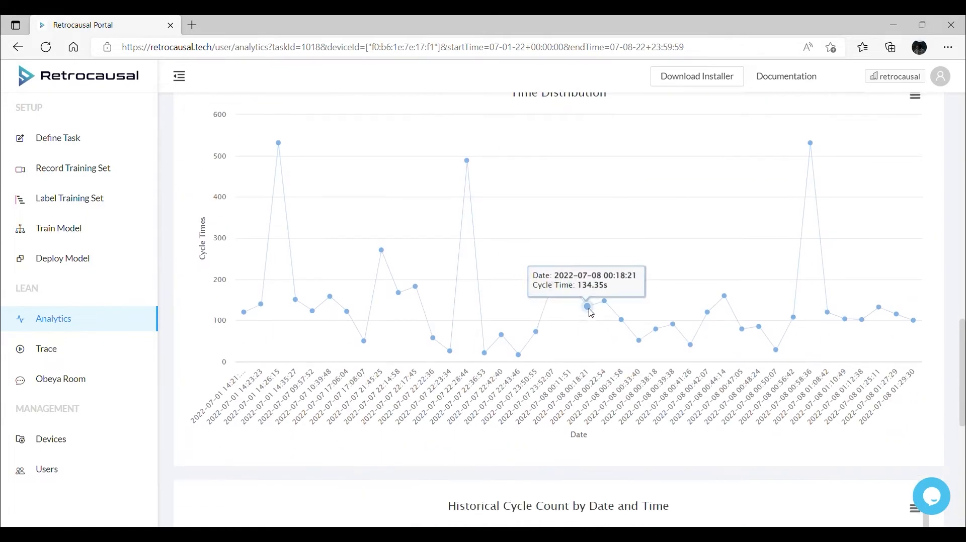
{"action": "scroll", "scroll_direction": "down", "scroll_amount": 3}
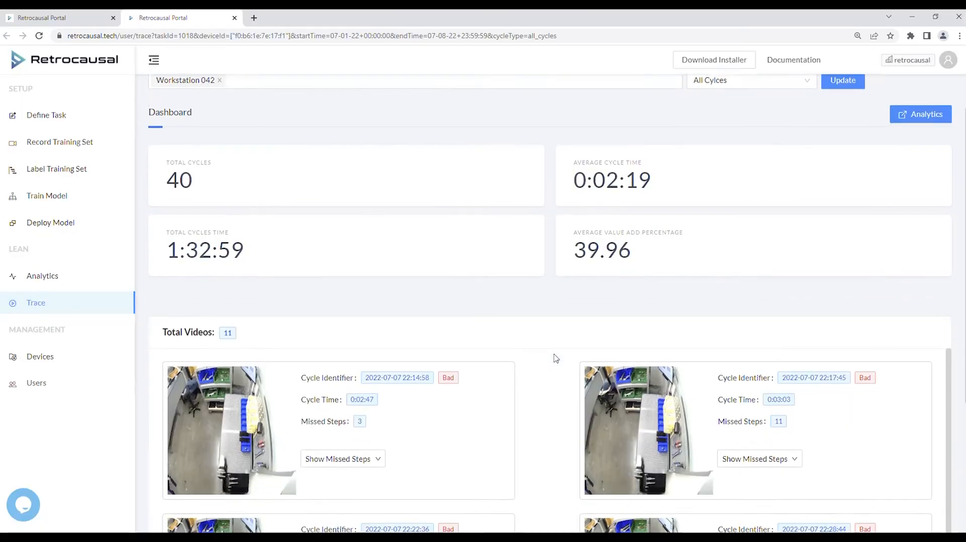
{"action": "scroll", "scroll_direction": "down", "scroll_amount": 3}
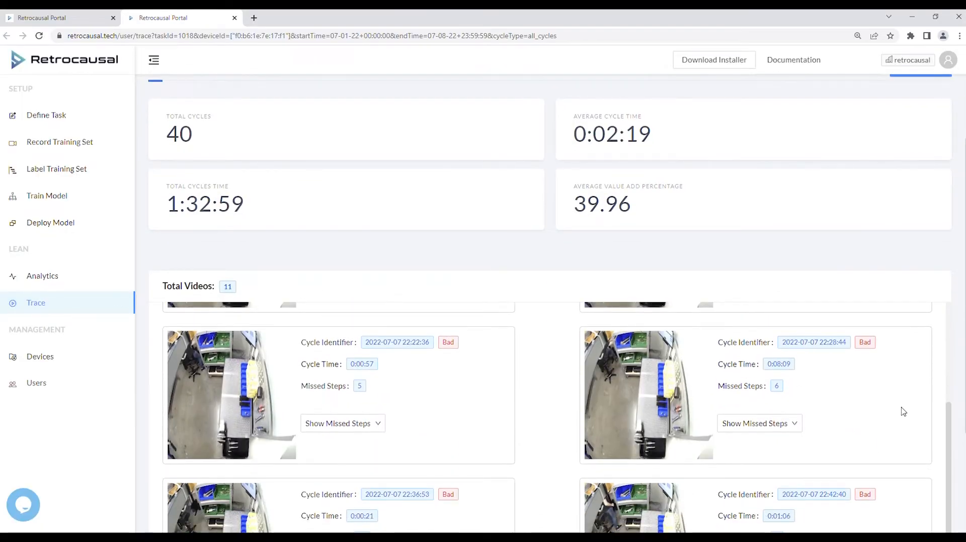
{"action": "scroll", "scroll_direction": "down", "scroll_amount": 3}
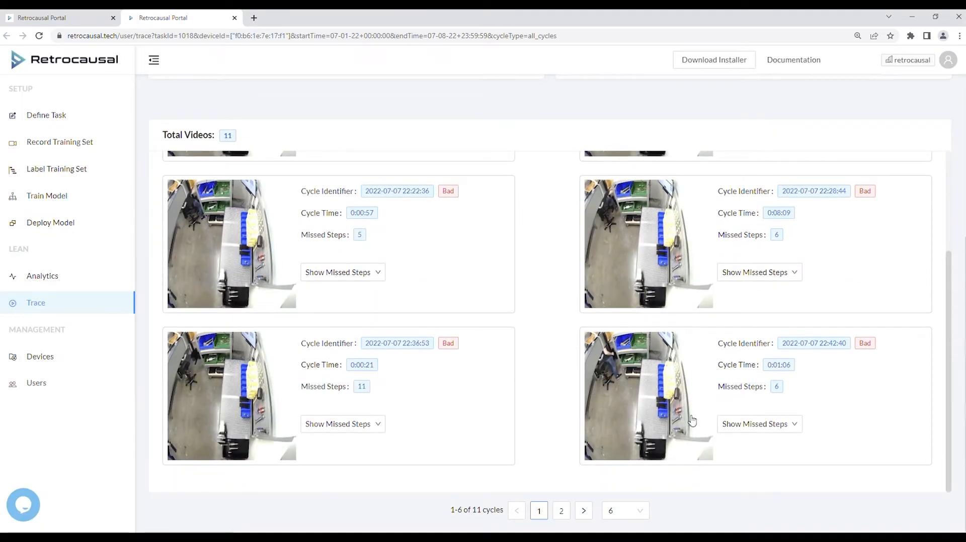
{"action": "left_click", "coordinate": [648, 397]}
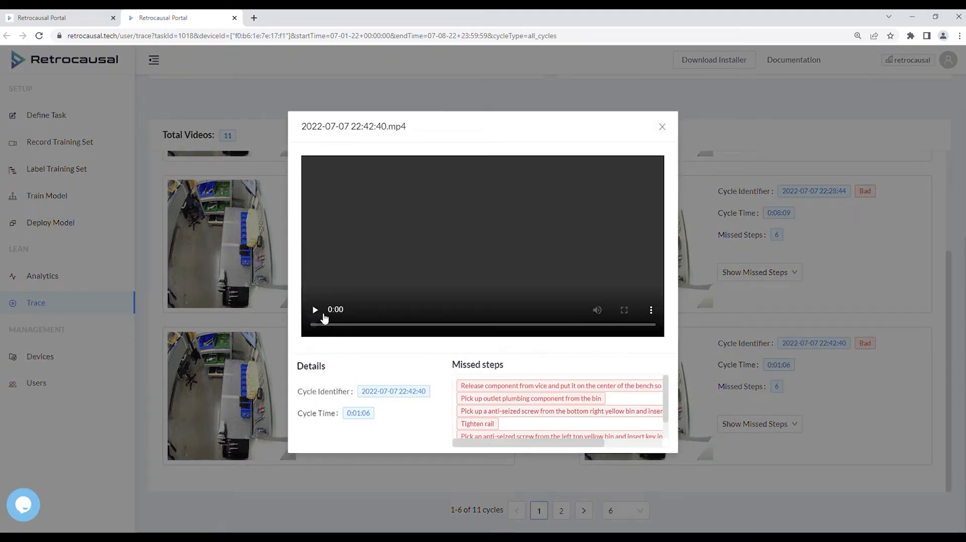